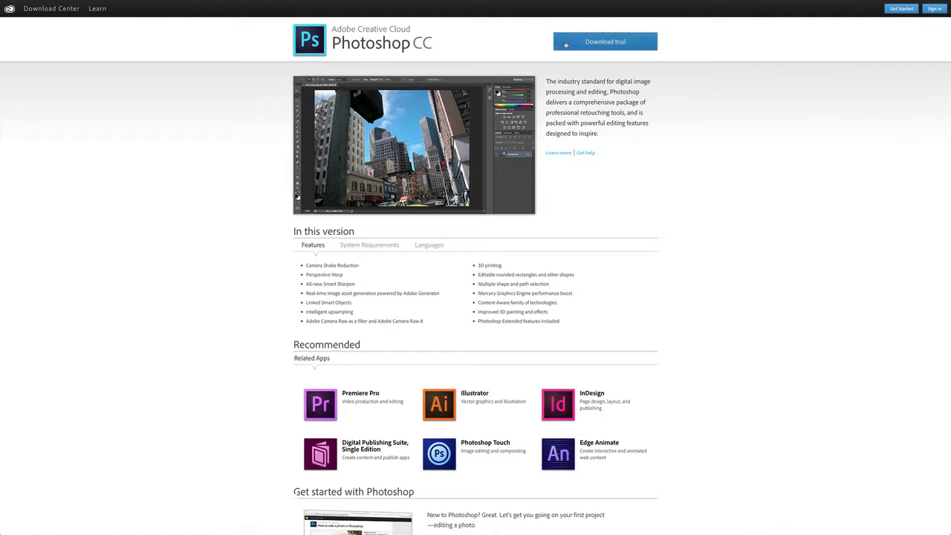
{"action": "mouse_move", "coordinate": [711, 154]}
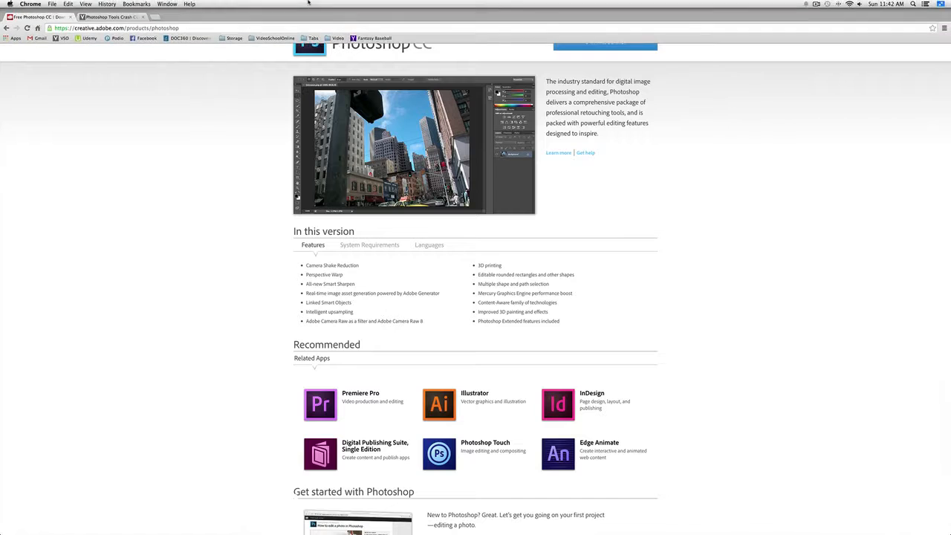
Step: Switch to the VideoSchoolOnline tab and open its Courses catalogue page
{"action": "left_click", "coordinate": [110, 10]}
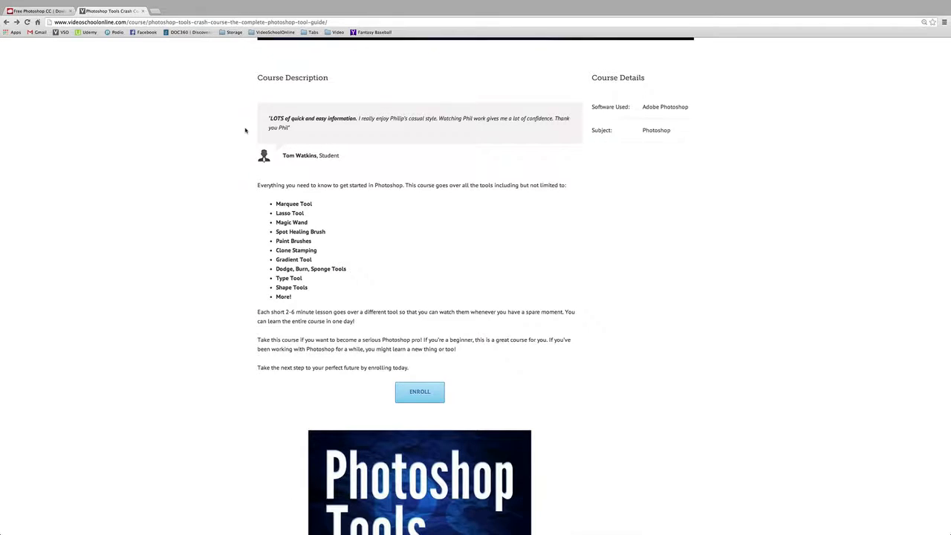
{"action": "scroll", "scroll_direction": "up", "scroll_amount": 3}
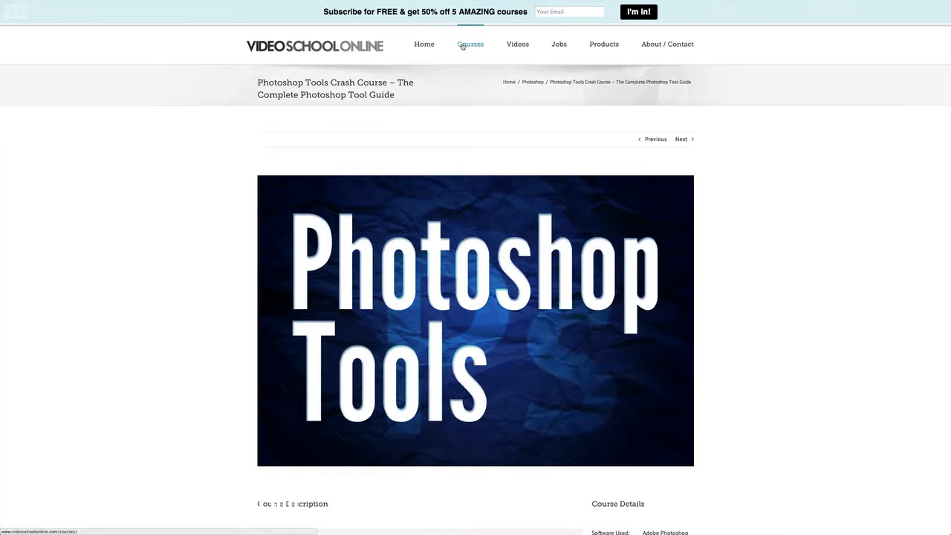
{"action": "left_click", "coordinate": [471, 44]}
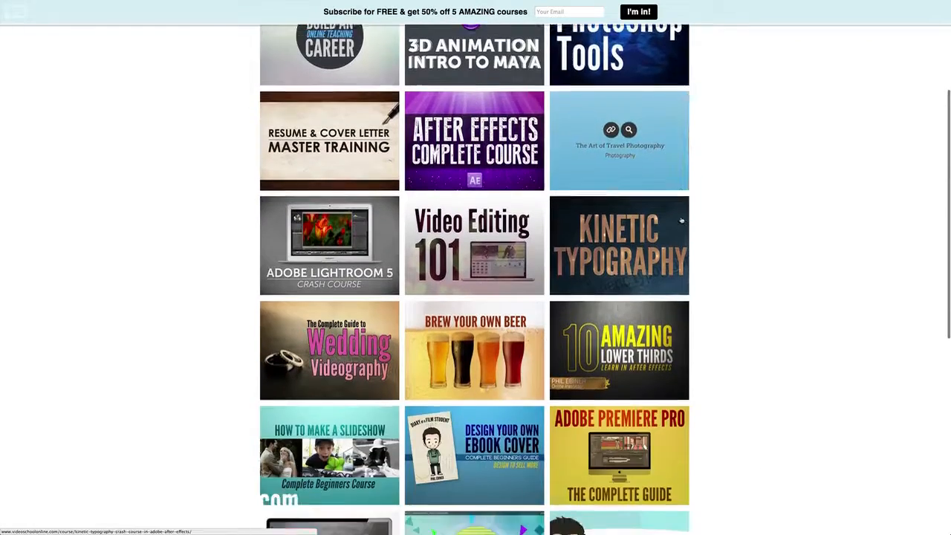
{"action": "scroll", "scroll_direction": "up", "scroll_amount": 3}
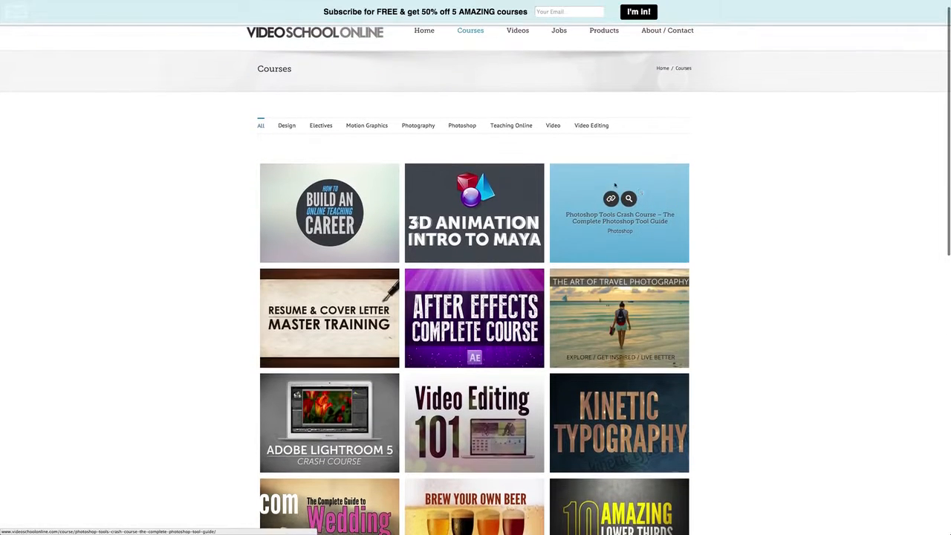
Step: Open the Photoshop Tools Crash Course from the catalogue and scroll to its description
{"action": "left_click", "coordinate": [611, 198]}
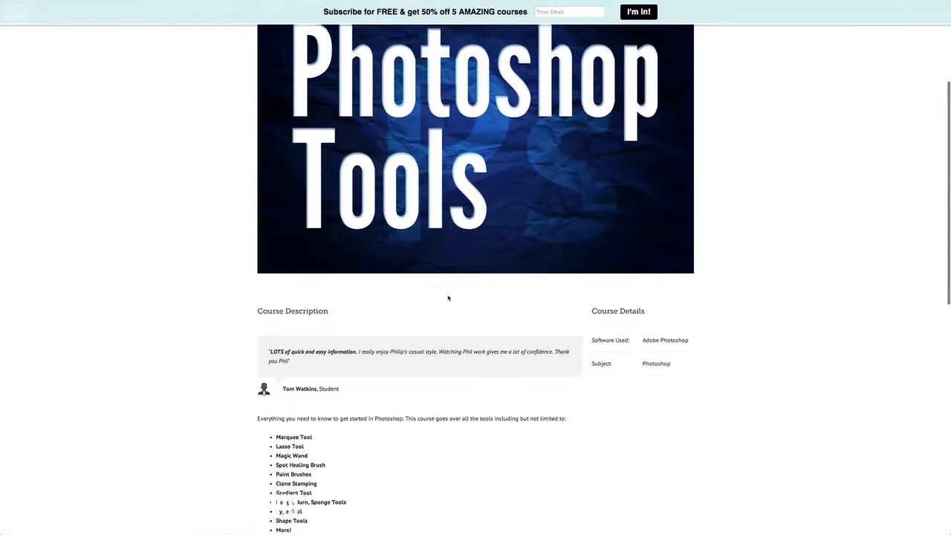
{"action": "scroll", "scroll_direction": "down", "scroll_amount": 3}
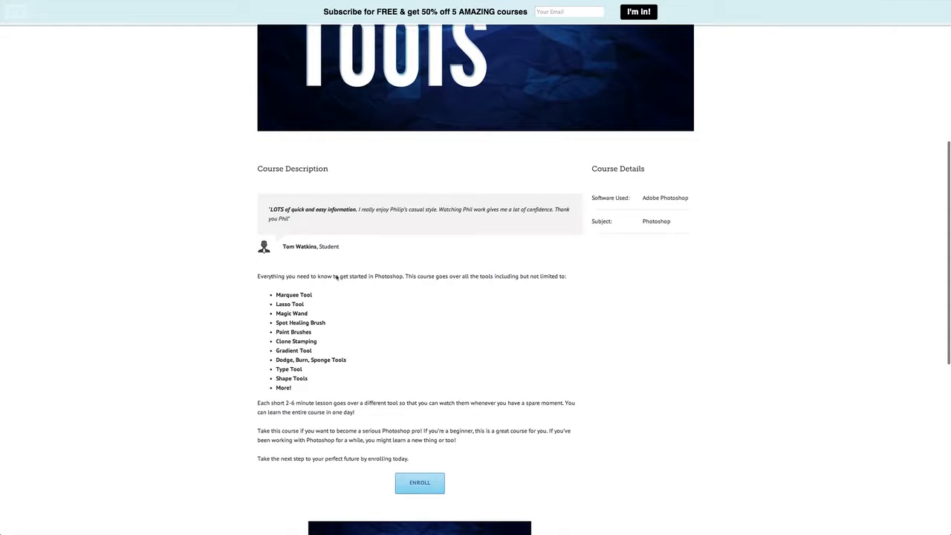
{"action": "mouse_move", "coordinate": [599, 407]}
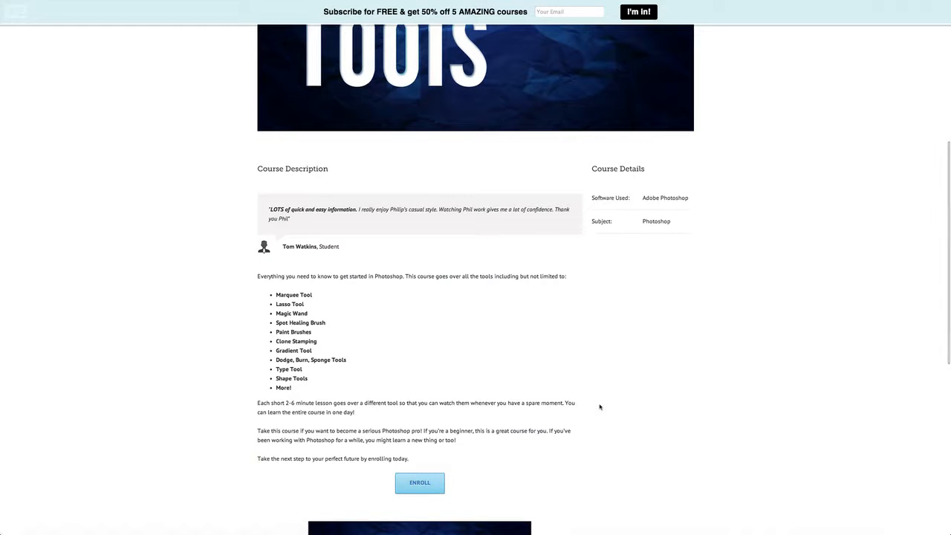